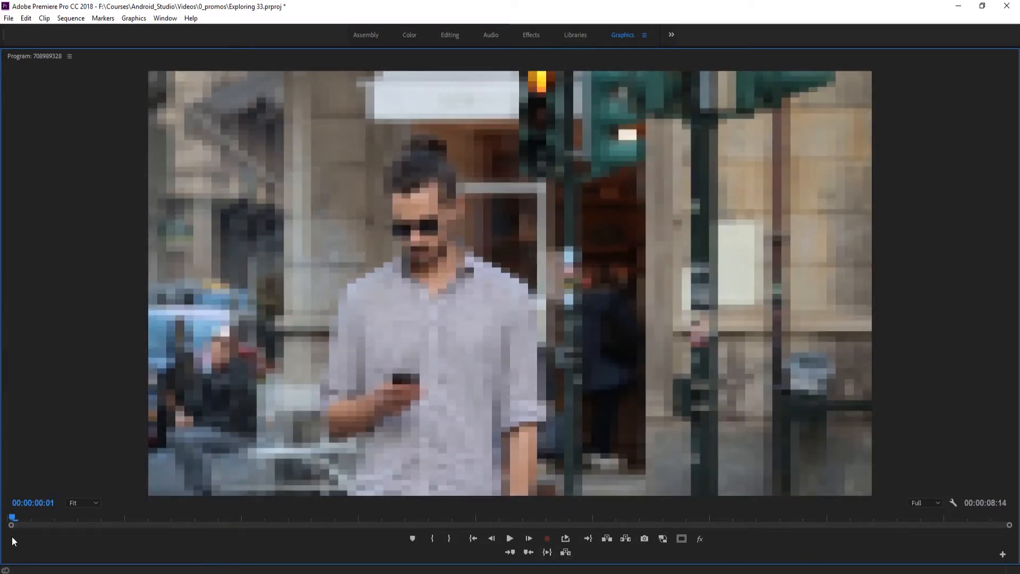
# - Preview the finished pixelated reveal in the Program monitor, then stop playback
pyautogui.click(510, 538)
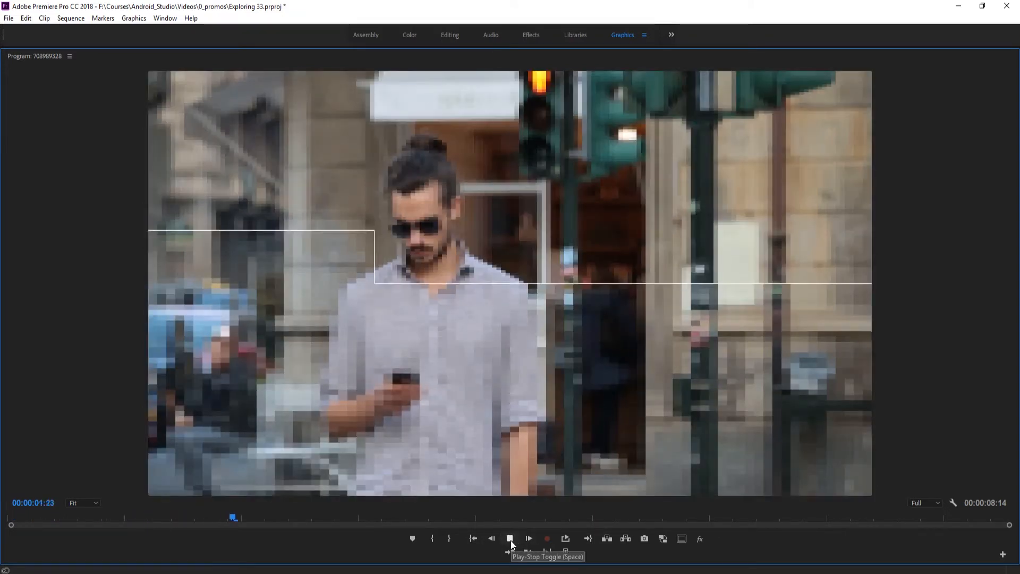
pyautogui.click(511, 539)
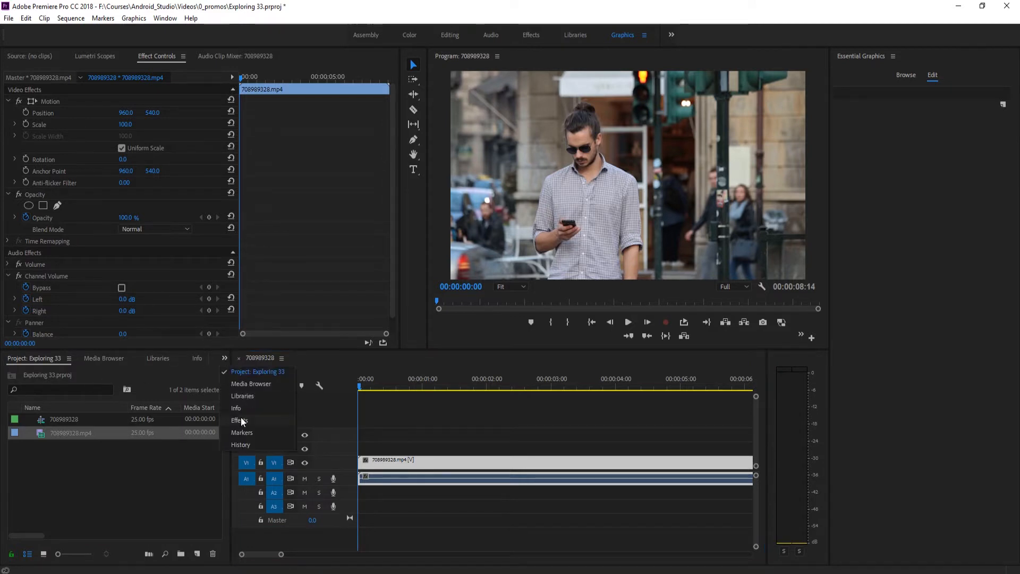
# - Apply the Mosaic video effect (found by searching 'mosai') to the clip on V1
pyautogui.click(238, 420)
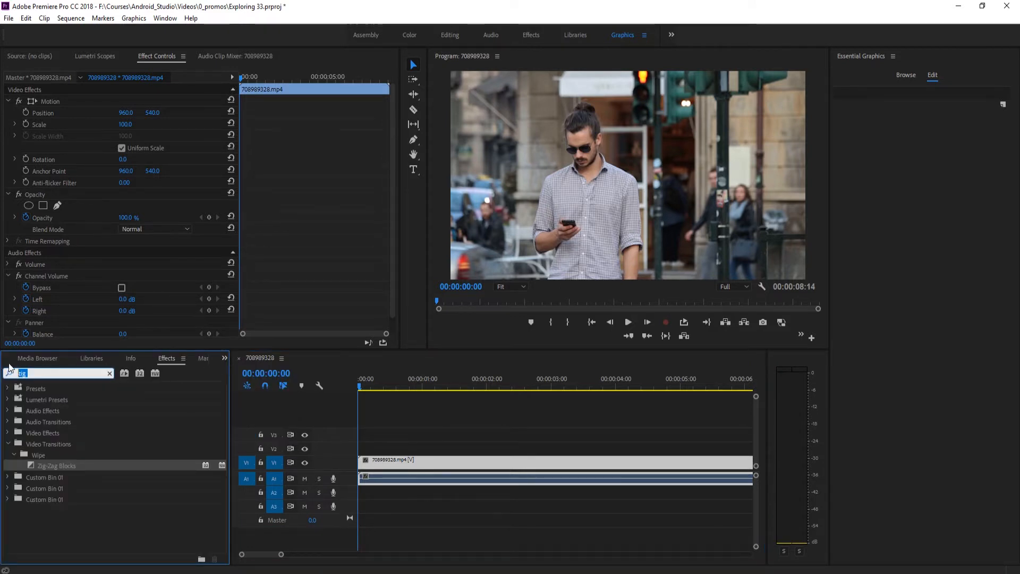
pyautogui.write('mosai')
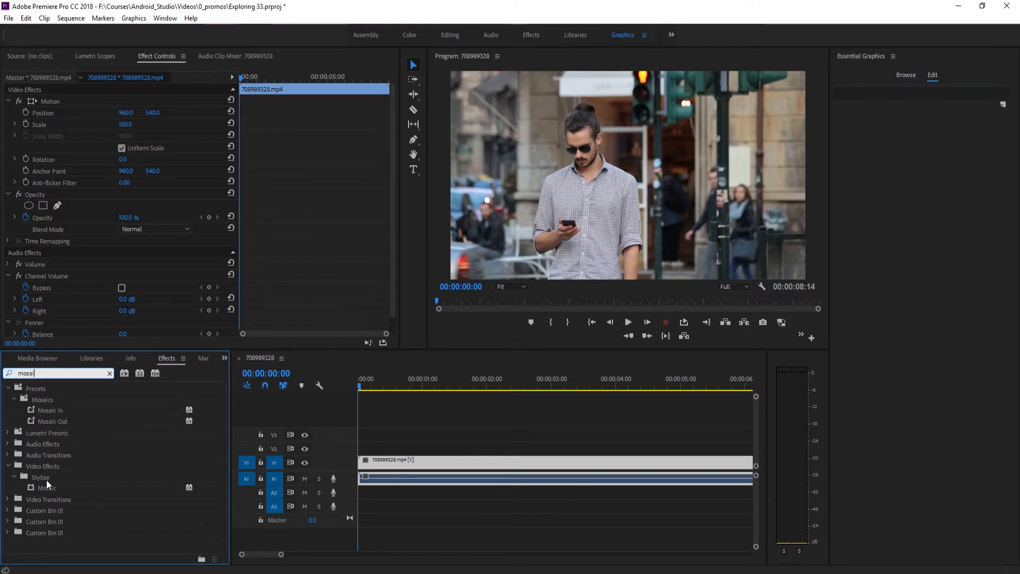
pyautogui.click(47, 488)
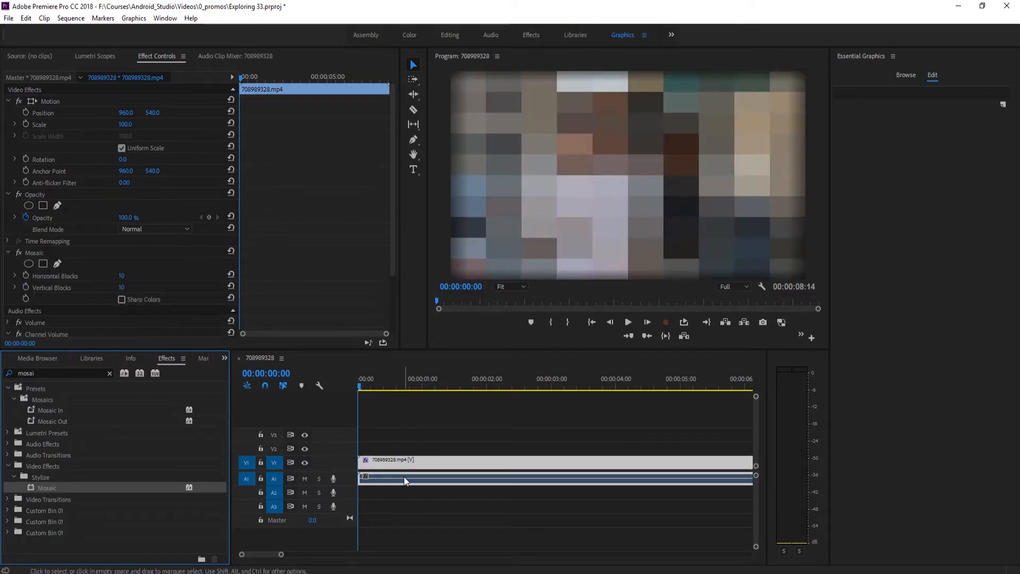
pyautogui.scroll(-3)
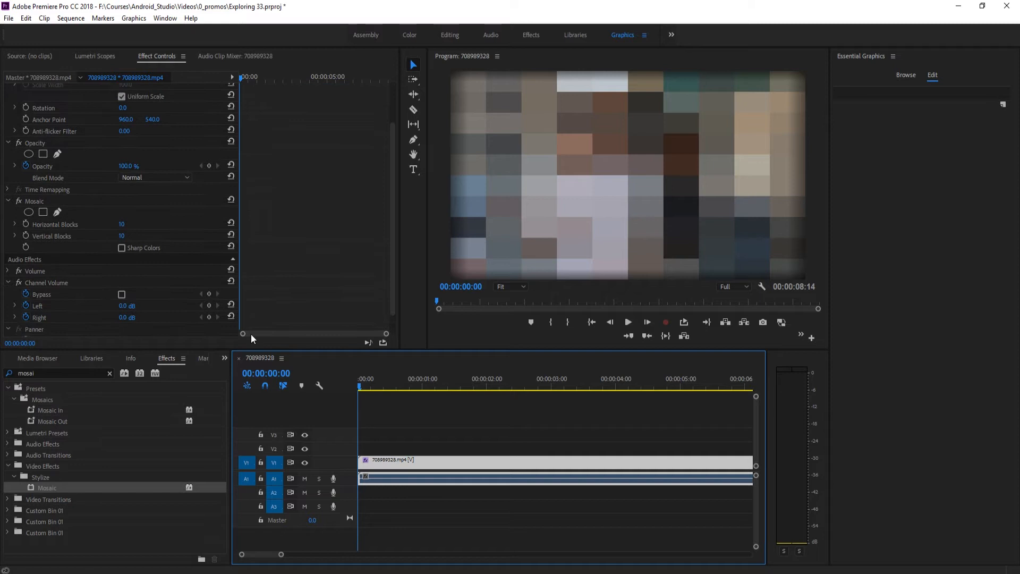
# - Razor the clip at the one-, two- and three-second marks and return to the sequence start
pyautogui.click(423, 384)
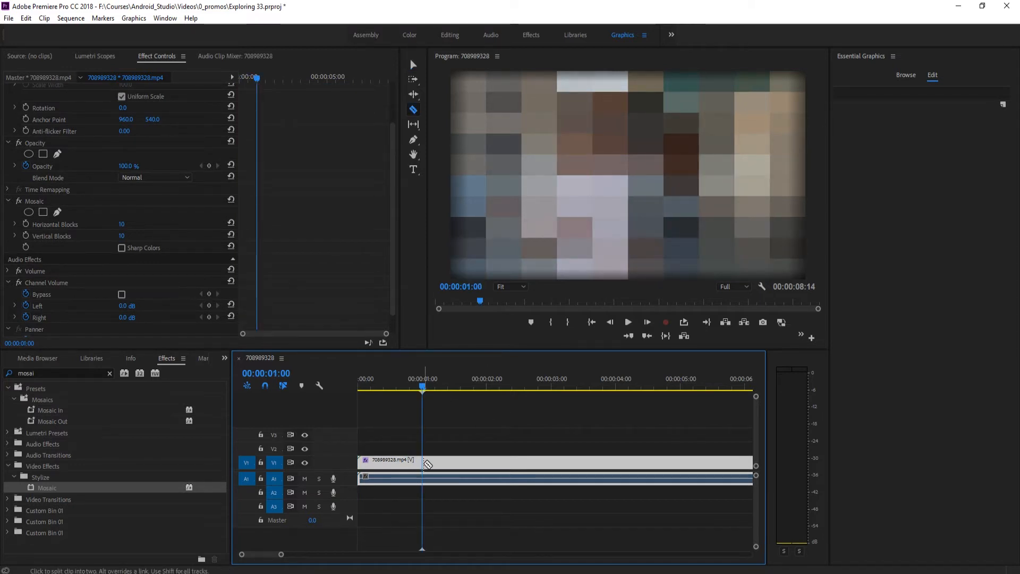
pyautogui.click(422, 461)
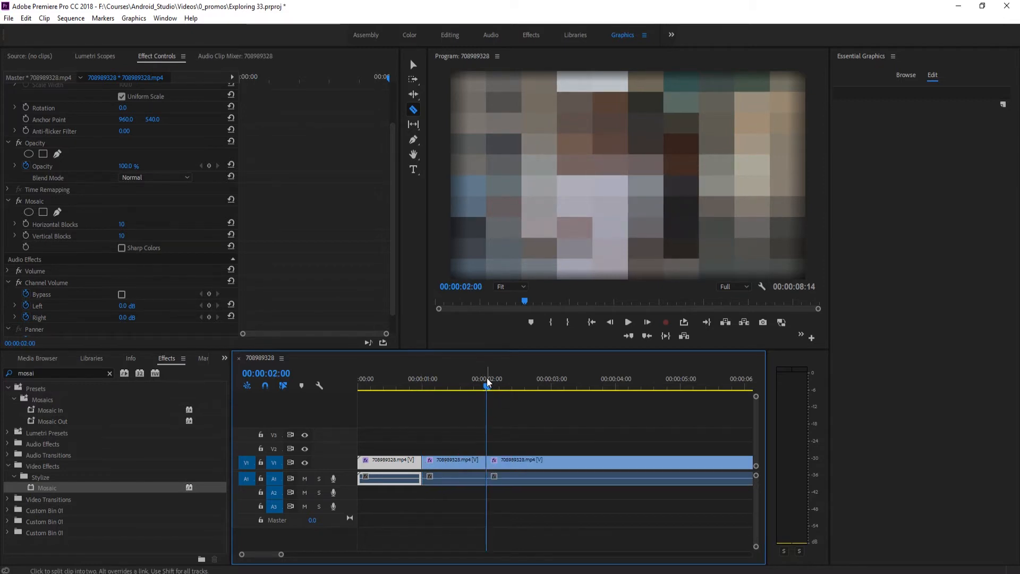
pyautogui.click(551, 385)
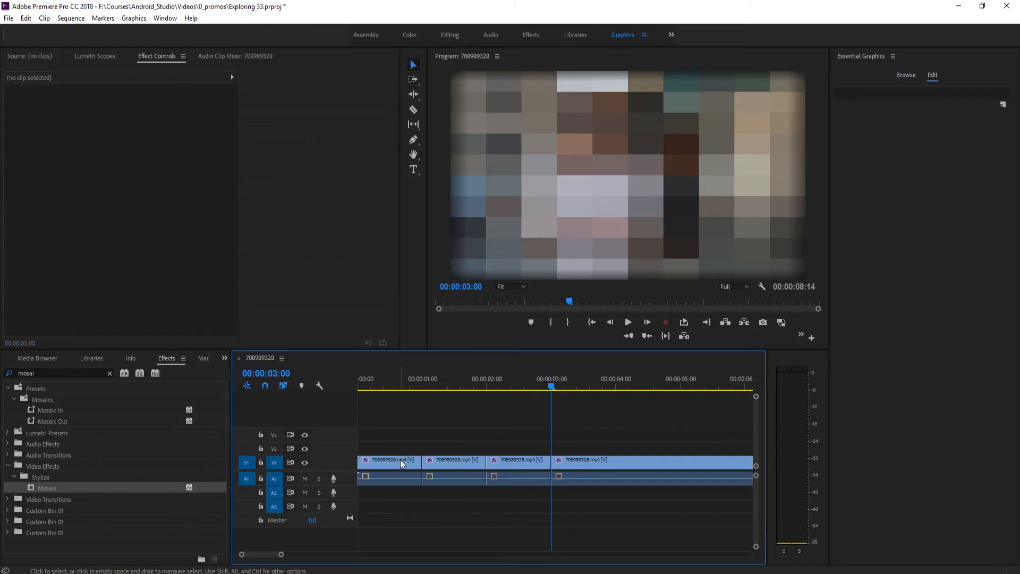
pyautogui.click(389, 461)
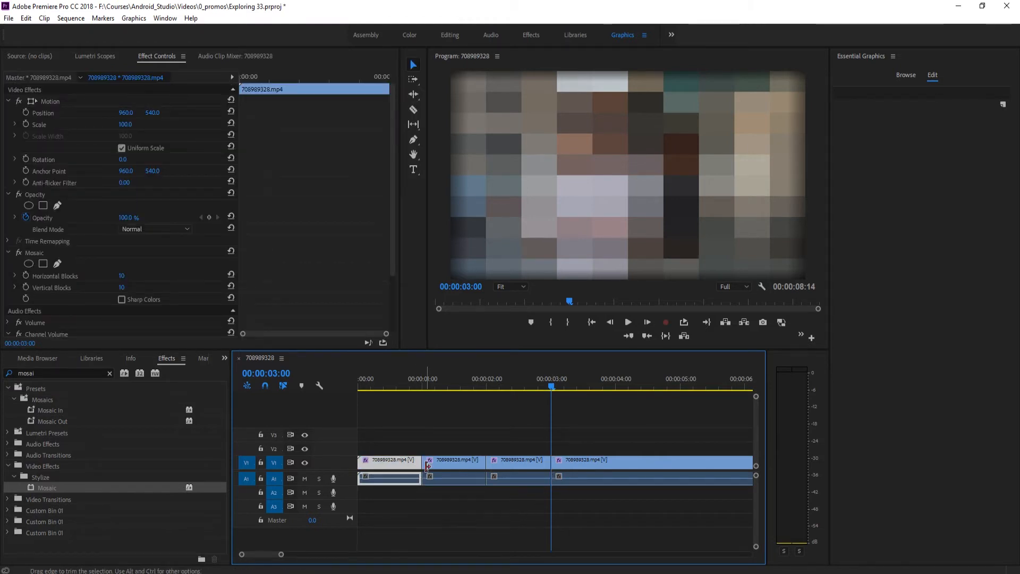
pyautogui.click(578, 463)
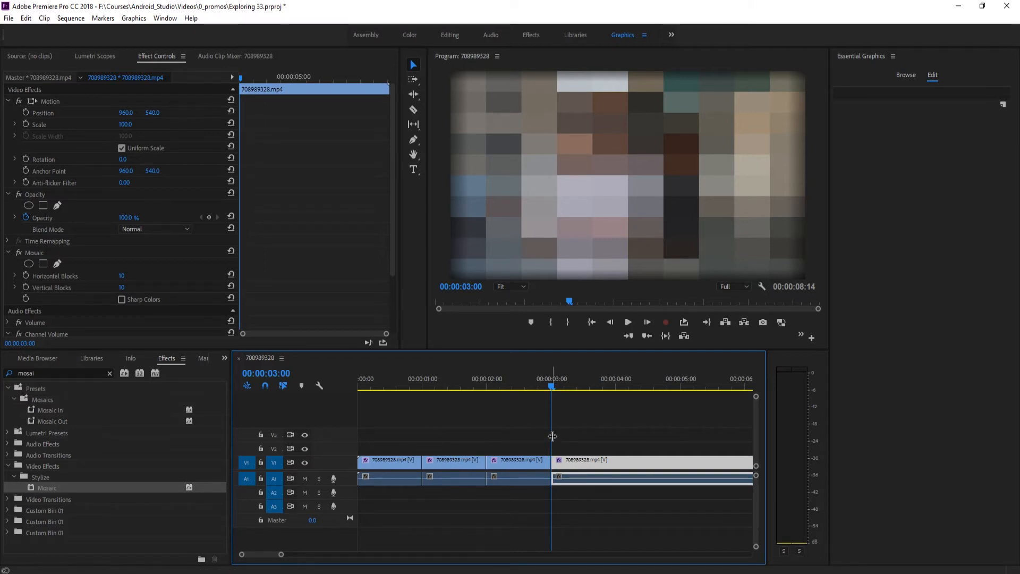
pyautogui.click(390, 387)
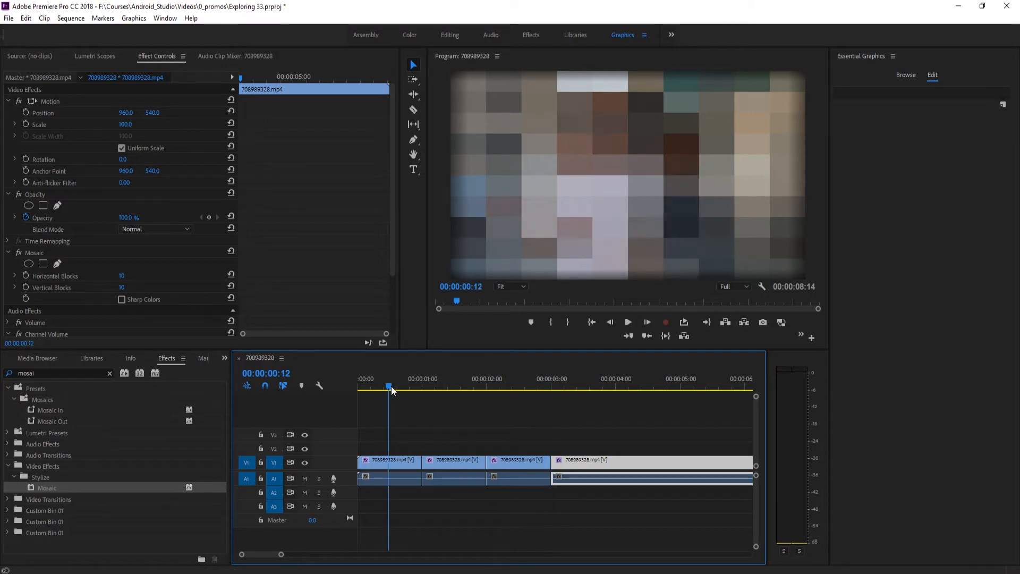
# - Set the first piece's Mosaic to 40 horizontal and 40 vertical blocks
pyautogui.moveTo(389, 387); pyautogui.dragTo(375, 387)
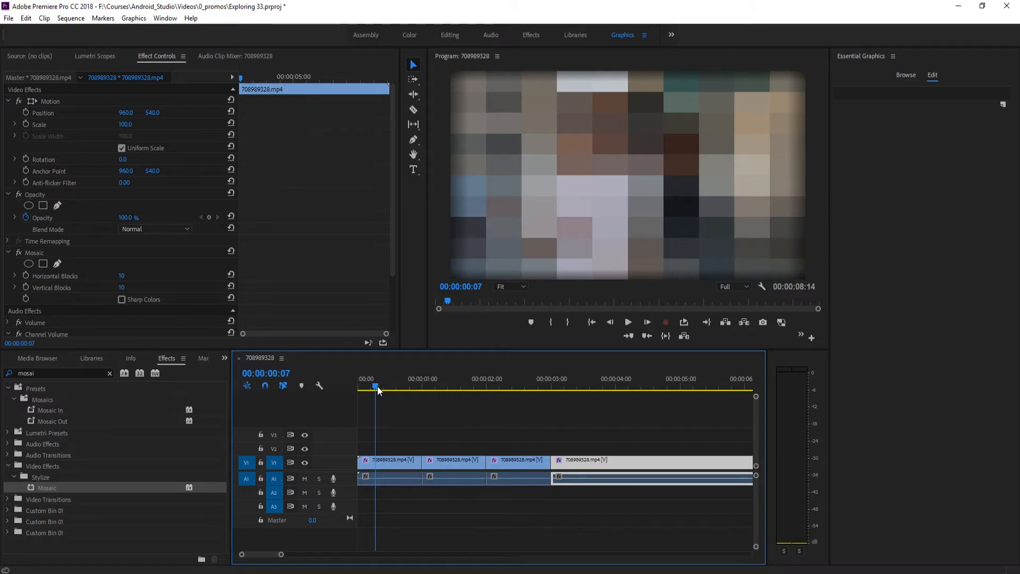
pyautogui.doubleClick(122, 276)
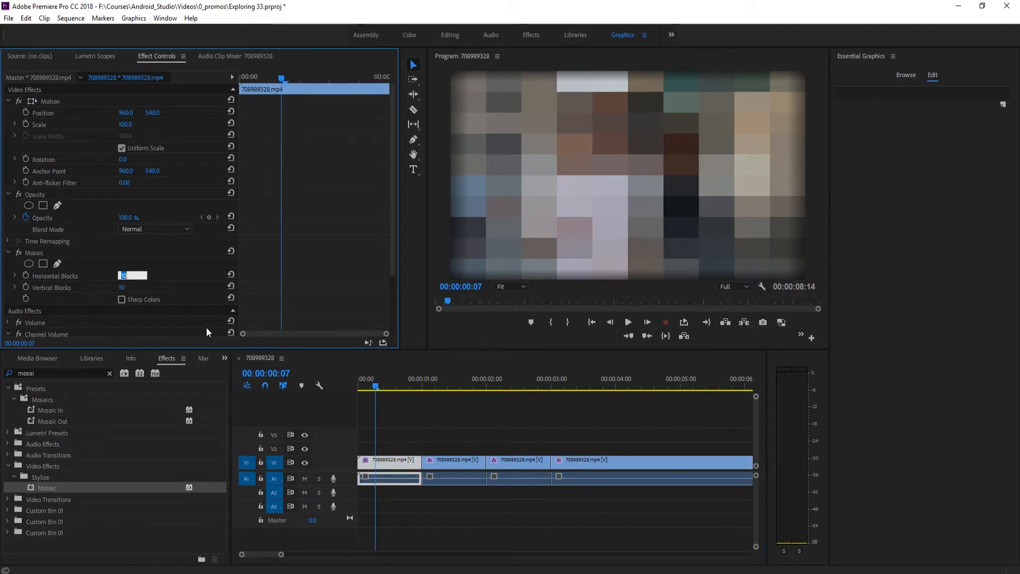
pyautogui.moveTo(129, 275); pyautogui.dragTo(139, 286)
pyautogui.write('40')
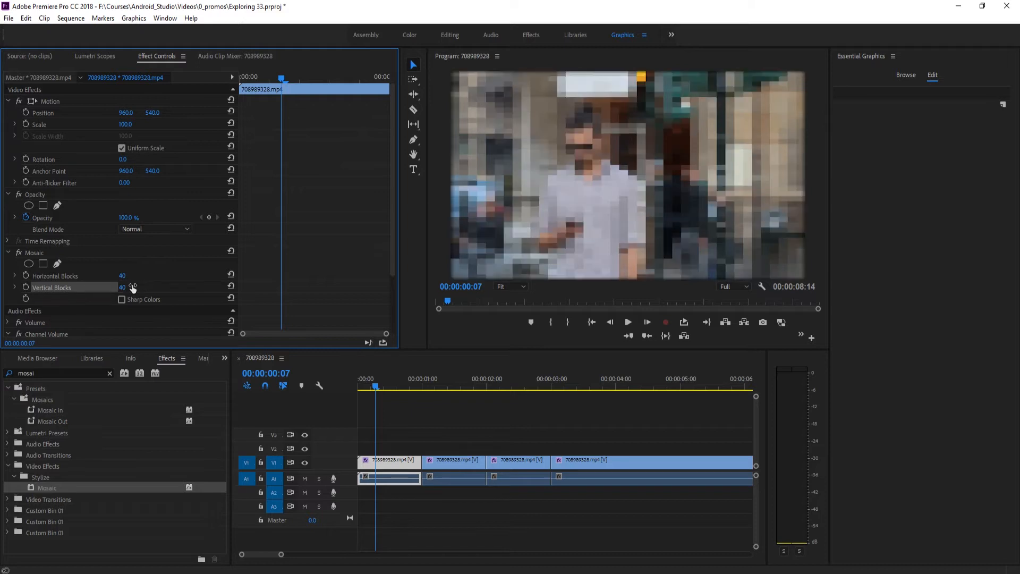
pyautogui.moveTo(650, 115)
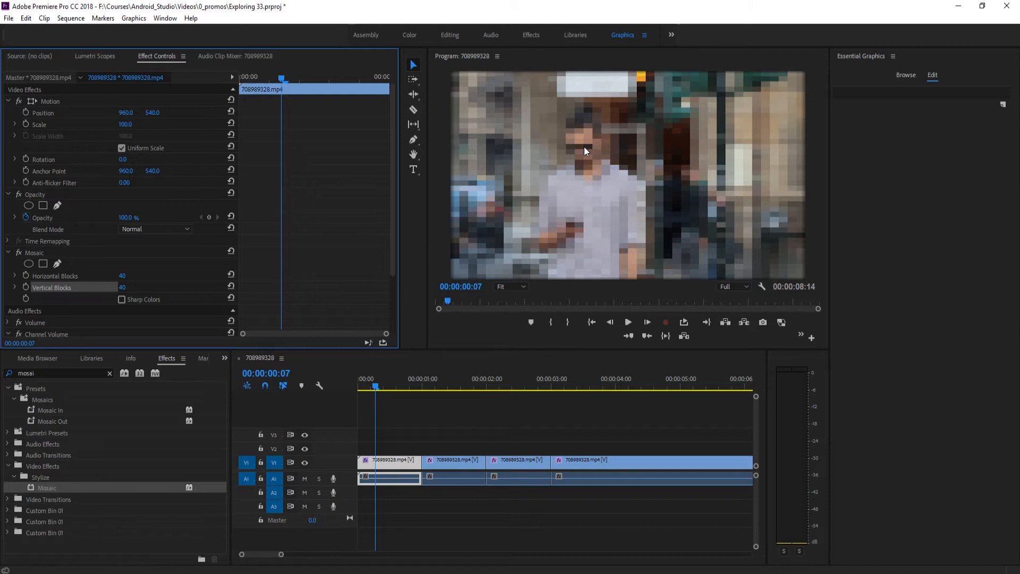
pyautogui.moveTo(662, 199)
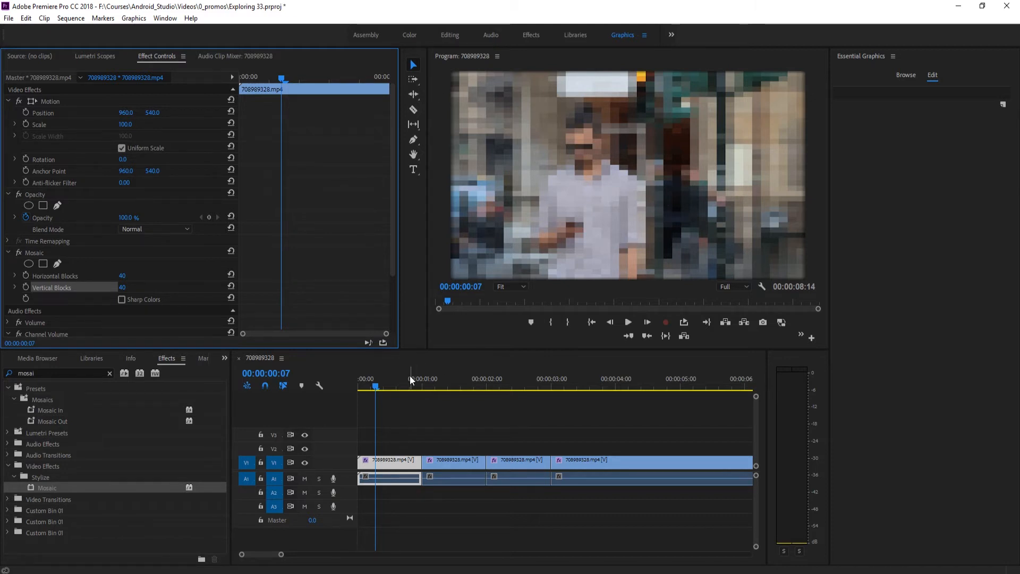
# - Set the second piece's Mosaic to 80 horizontal and 80 vertical blocks
pyautogui.click(453, 461)
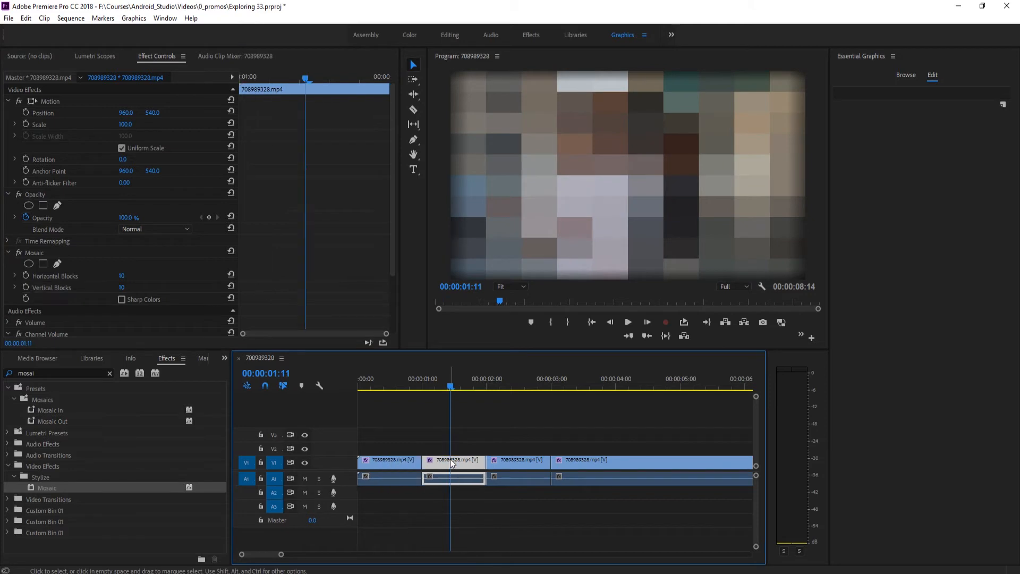
pyautogui.doubleClick(121, 275)
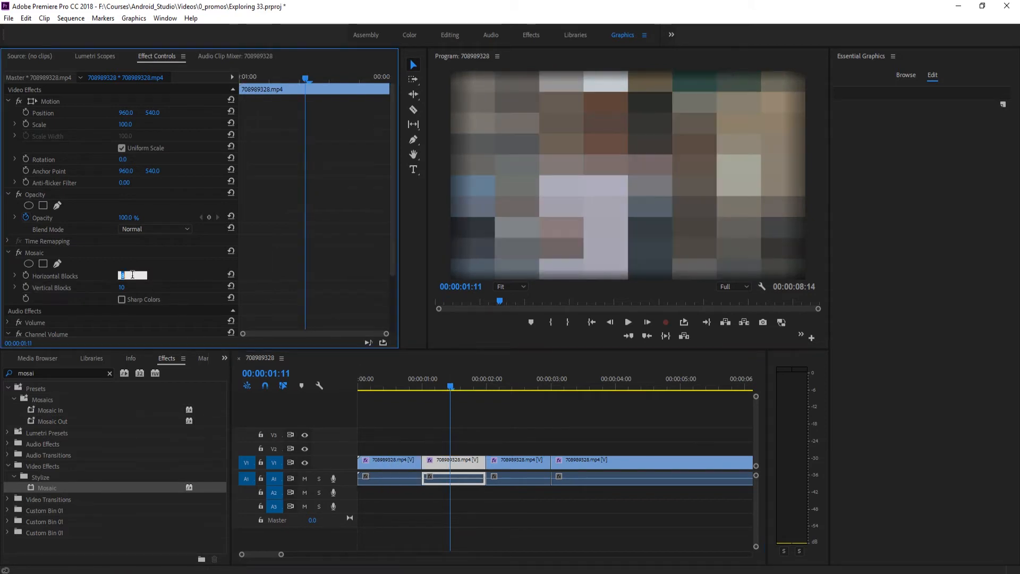
pyautogui.write('40')
pyautogui.press('Enter')
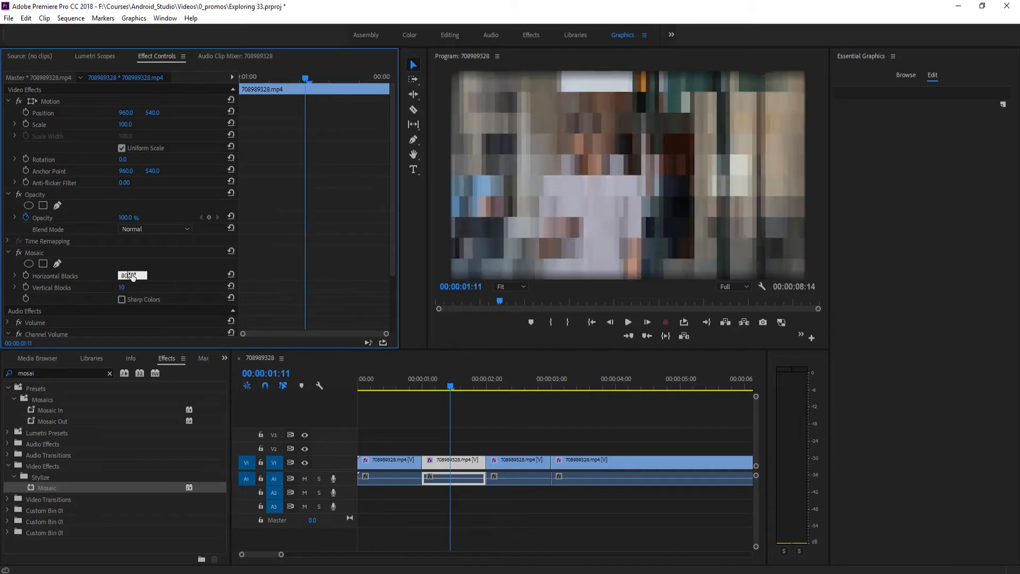
pyautogui.click(128, 287)
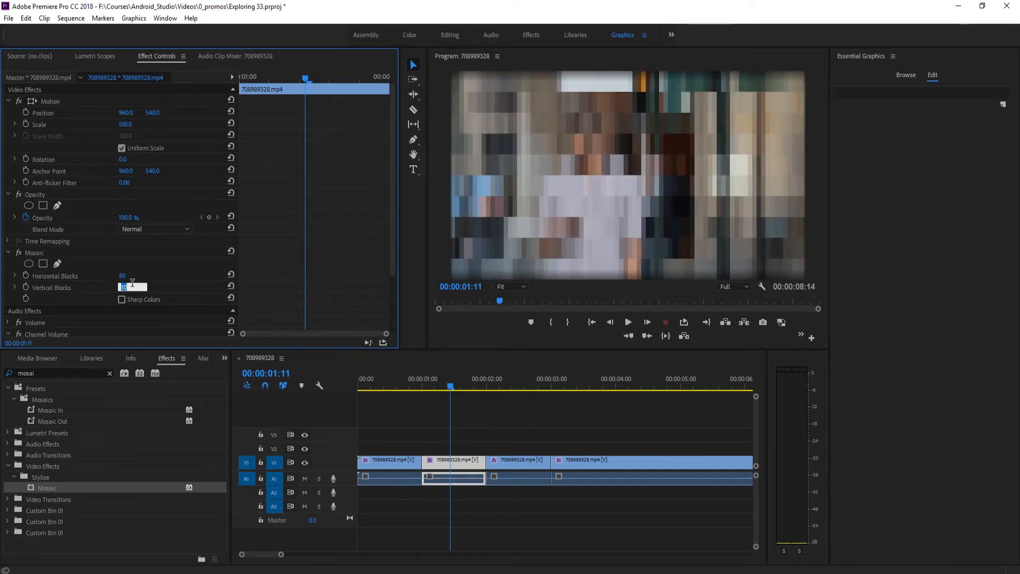
pyautogui.write('80')
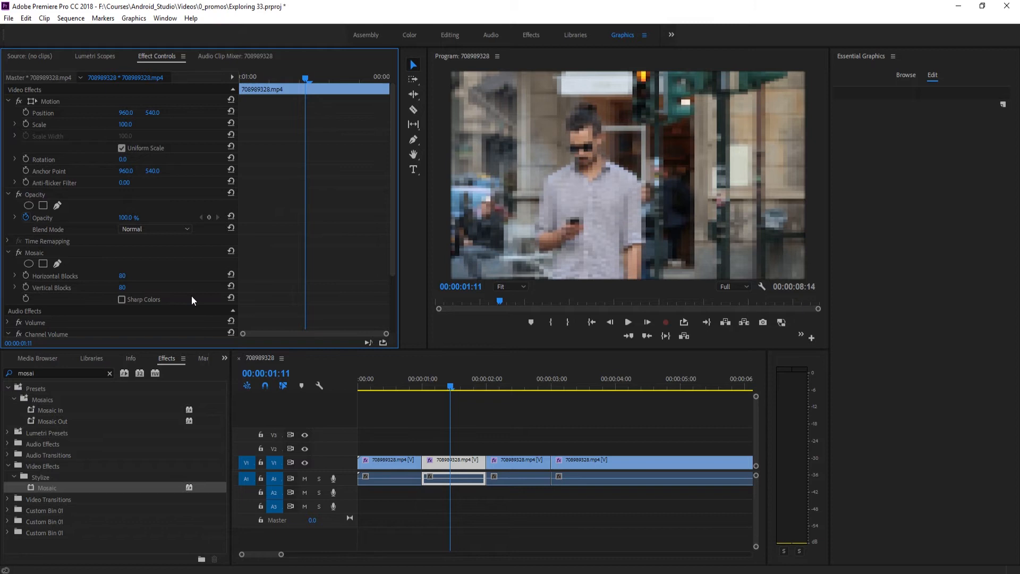
pyautogui.moveTo(302, 327)
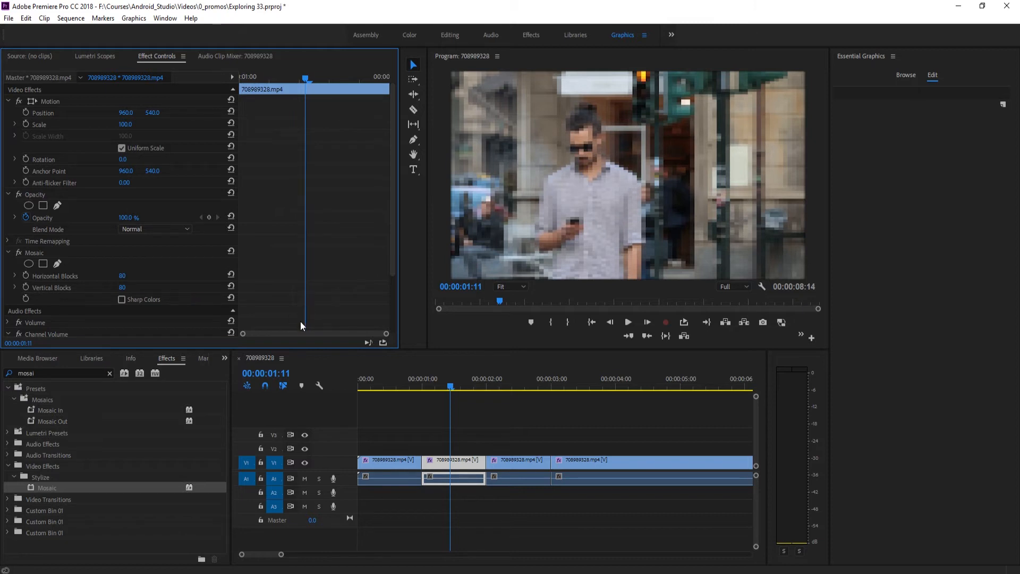
pyautogui.moveTo(553, 460)
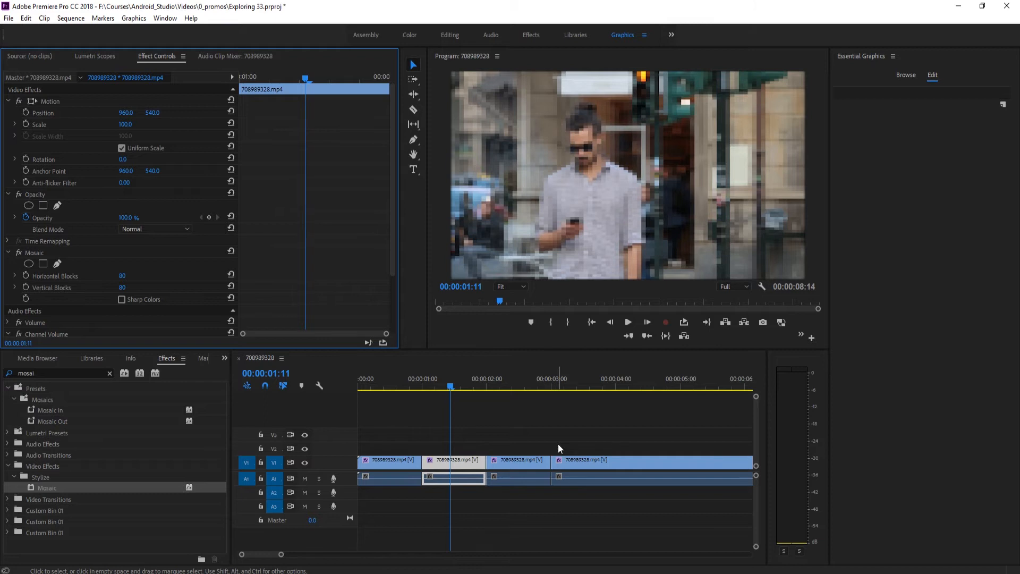
pyautogui.moveTo(465, 421)
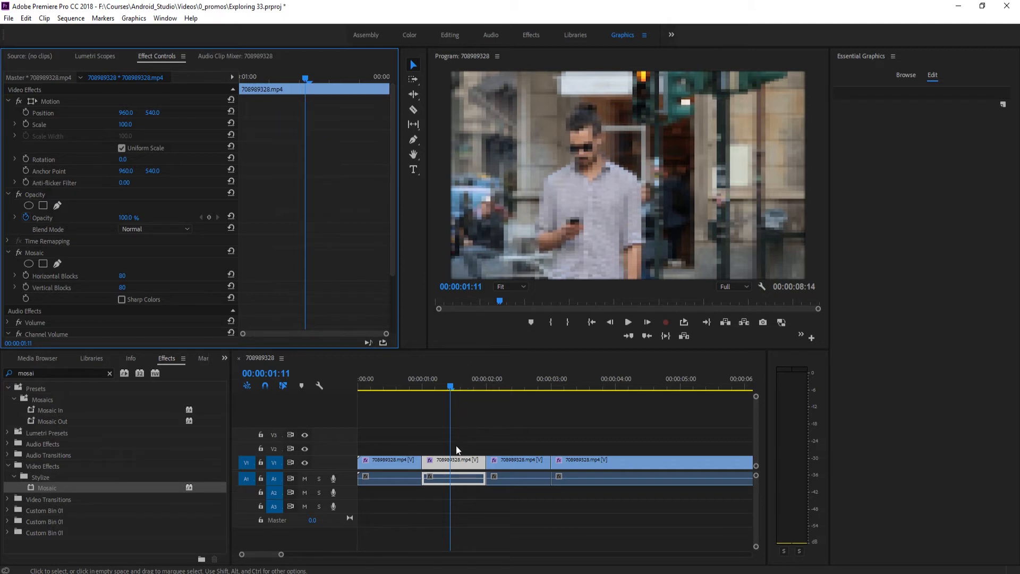
pyautogui.moveTo(512, 461)
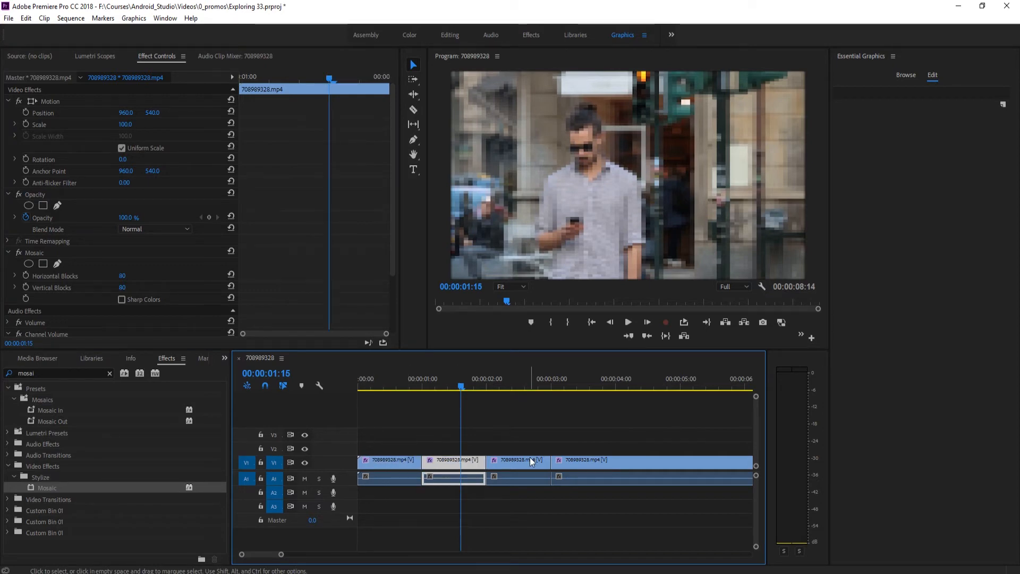
# - Raise the third piece's Mosaic horizontal blocks to 160
pyautogui.click(518, 460)
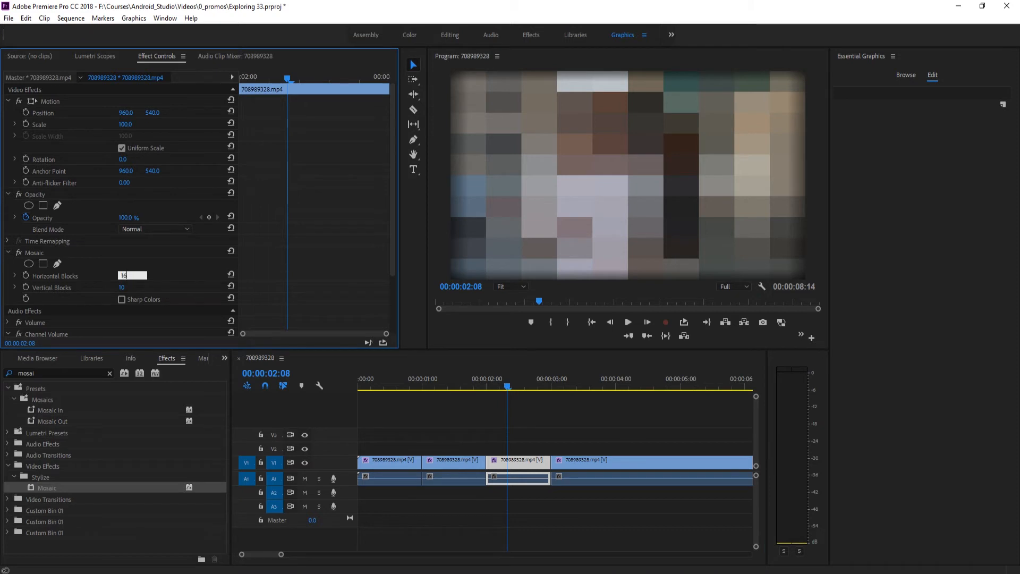
pyautogui.write('160')
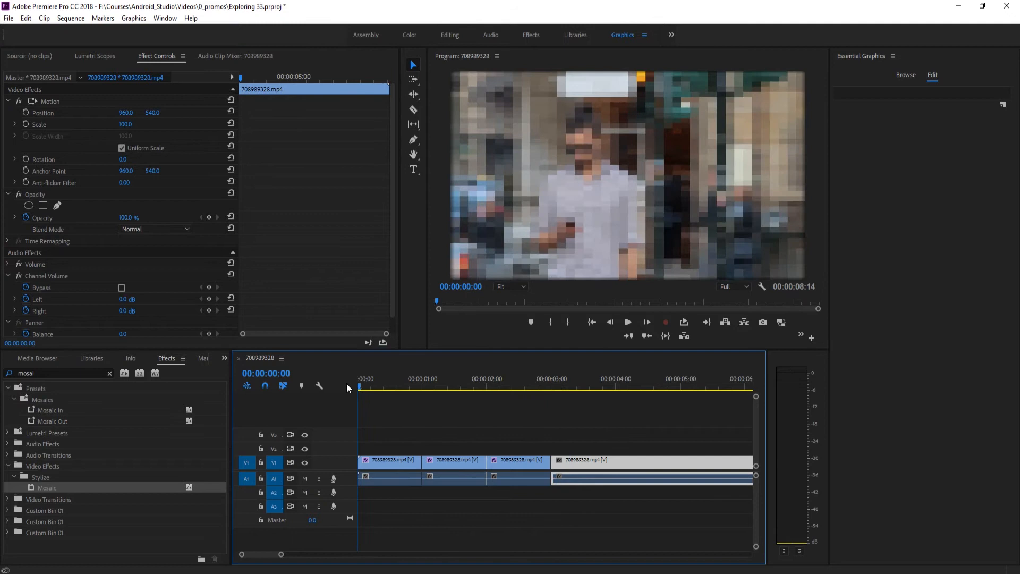
# - Select the first clip piece to check its 40-by-40 Mosaic values
pyautogui.click(576, 387)
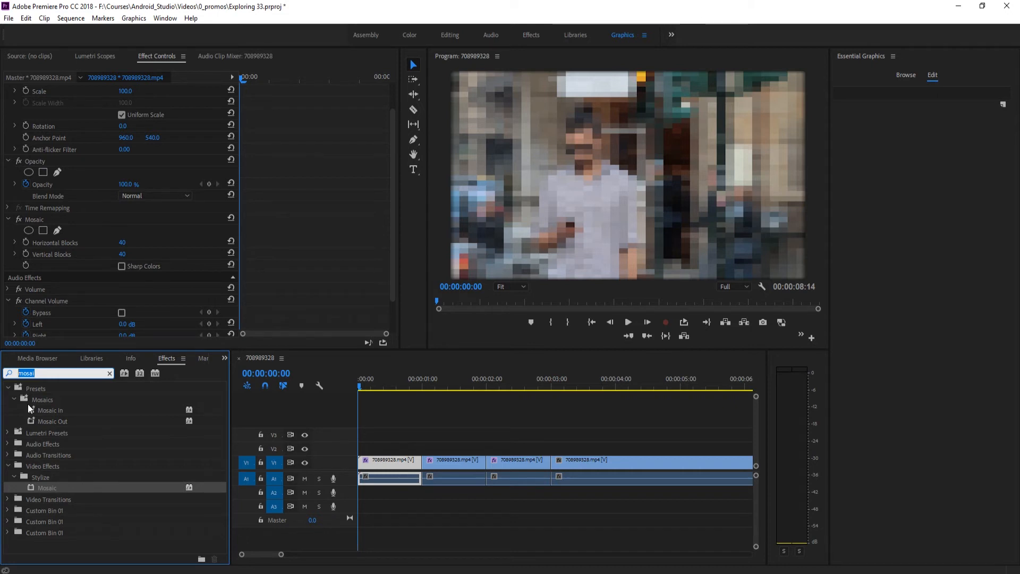
# - Place a Zig-Zag Blocks transition (searched as 'zig') at the cut between the first and second pieces
pyautogui.write('zig')
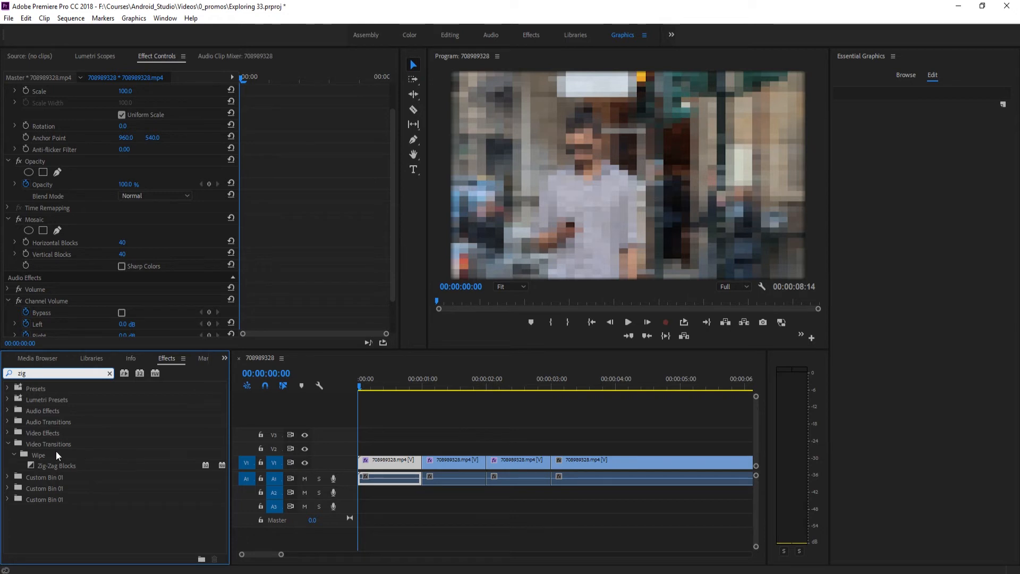
pyautogui.click(53, 466)
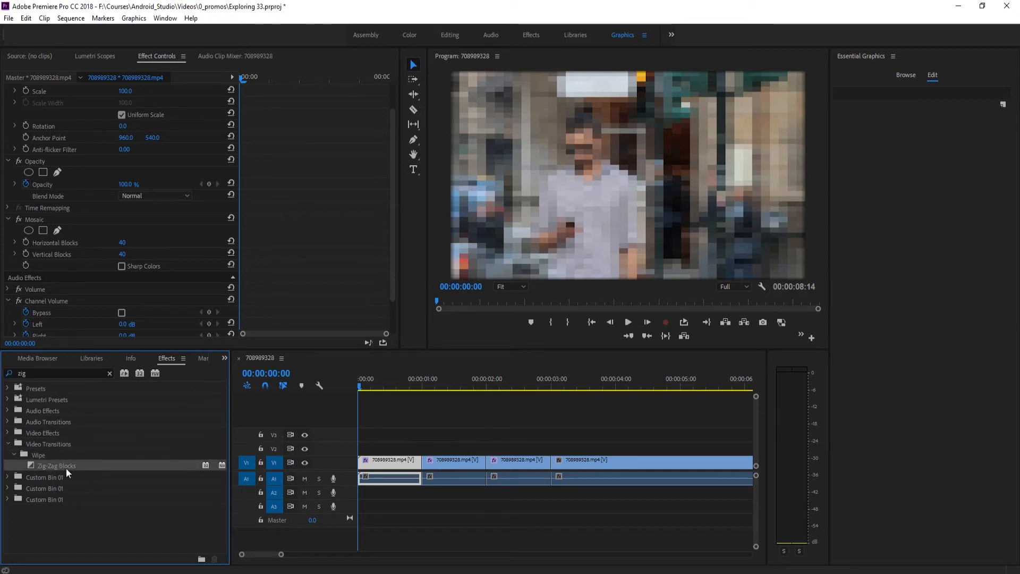
pyautogui.moveTo(56, 465); pyautogui.dragTo(423, 460)
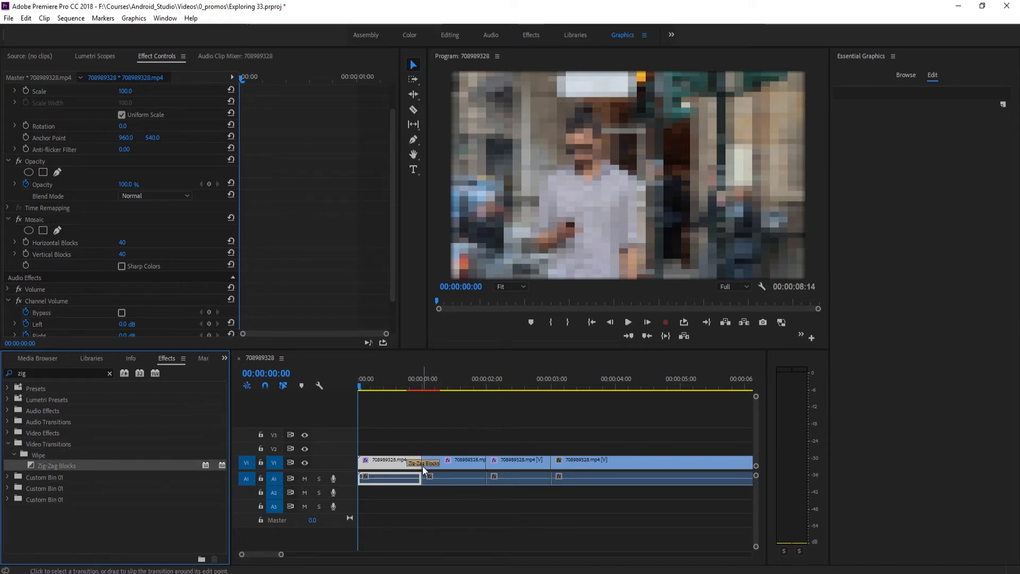
pyautogui.click(421, 462)
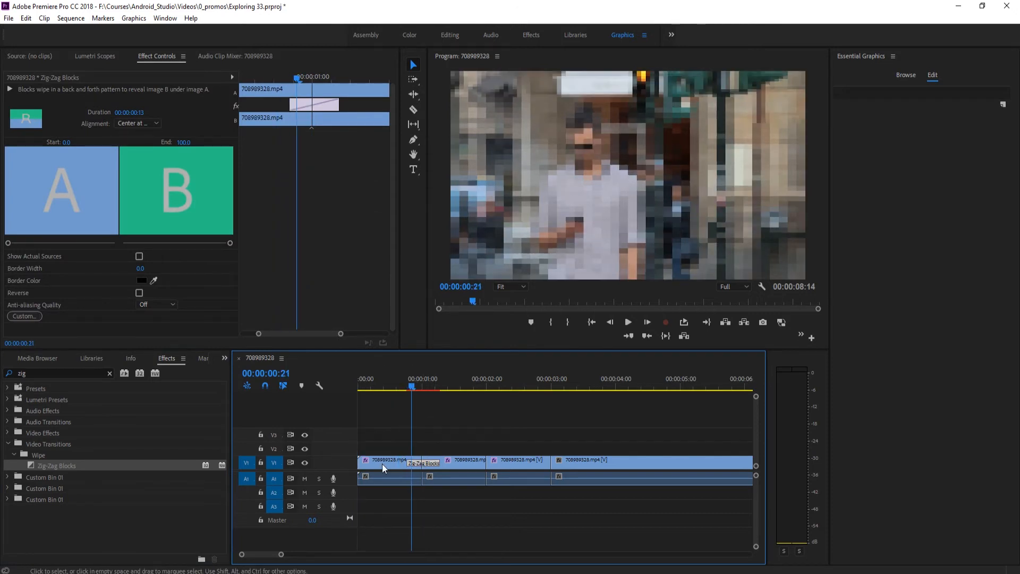
# - Scrub the playhead across the first transition into the second piece to check it
pyautogui.click(464, 460)
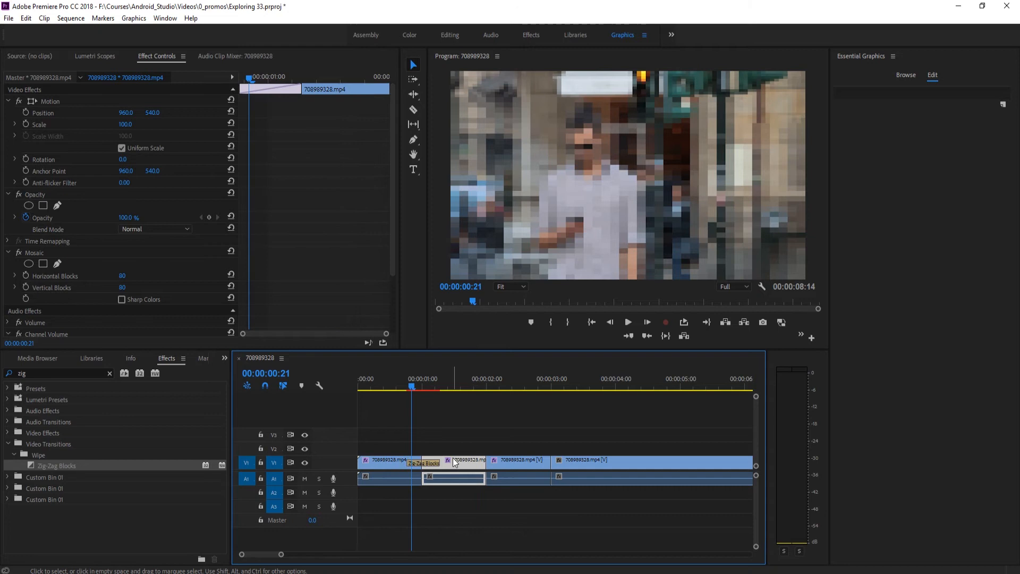
pyautogui.click(417, 388)
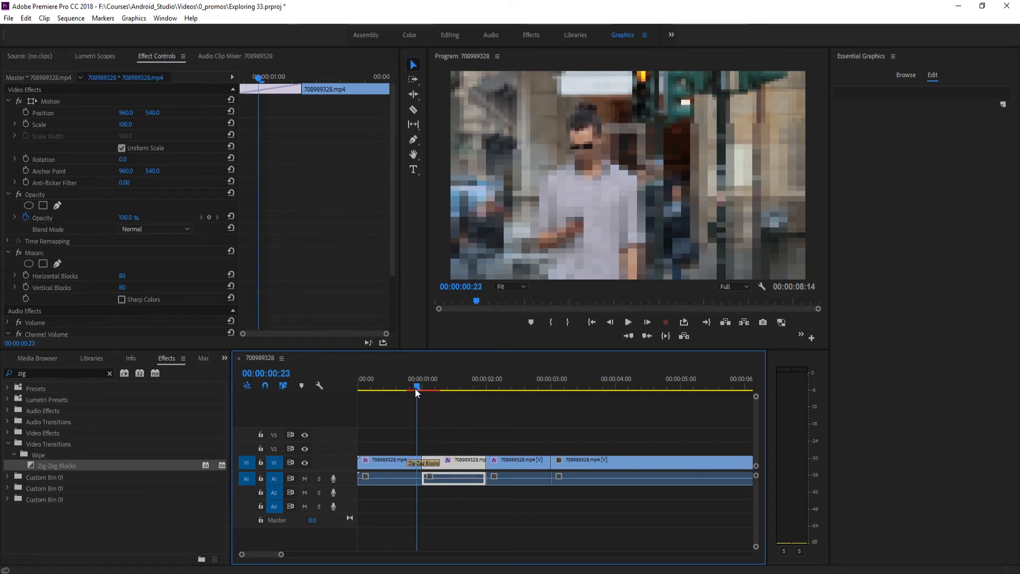
pyautogui.click(422, 388)
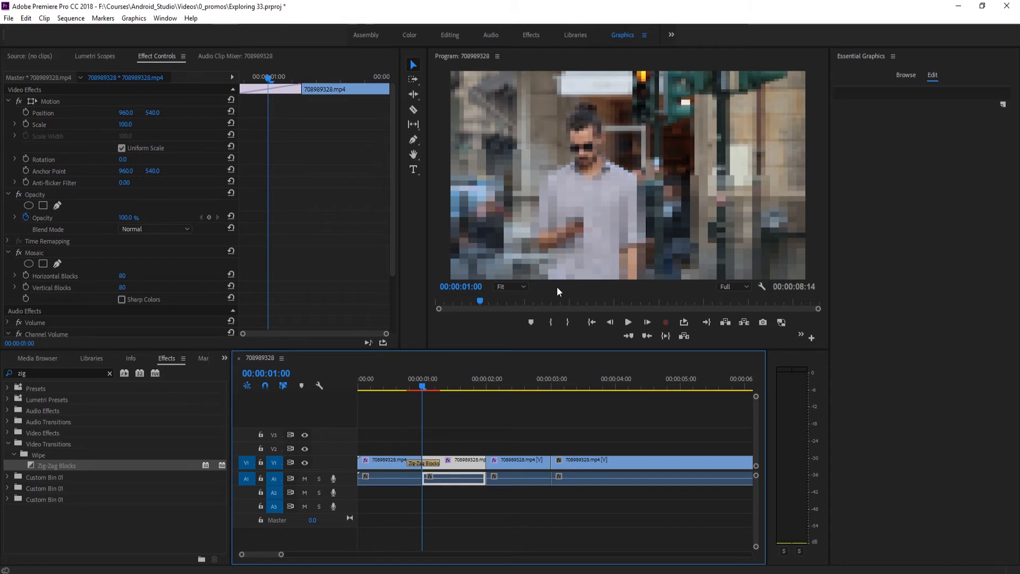
pyautogui.moveTo(433, 391)
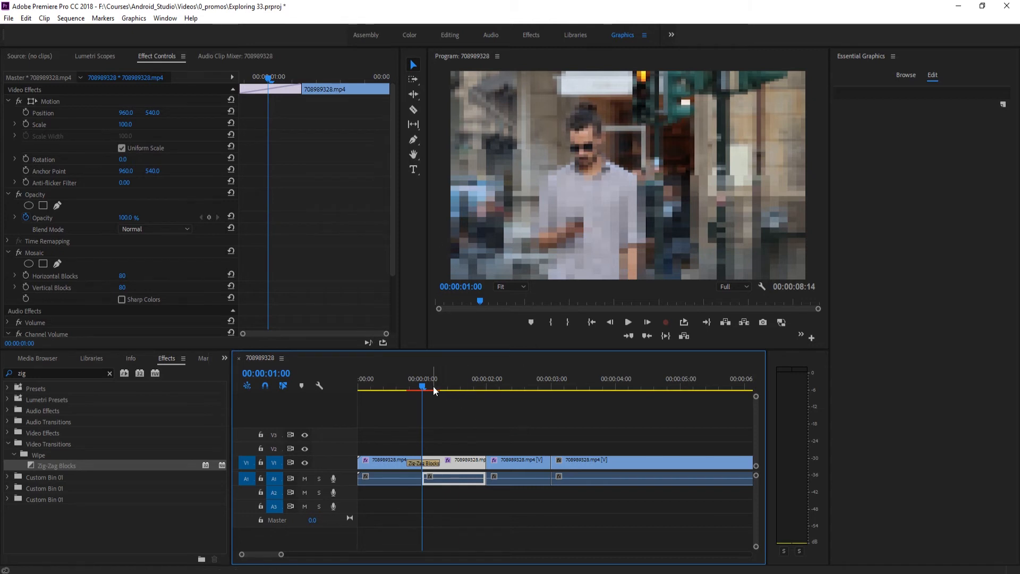
pyautogui.click(470, 386)
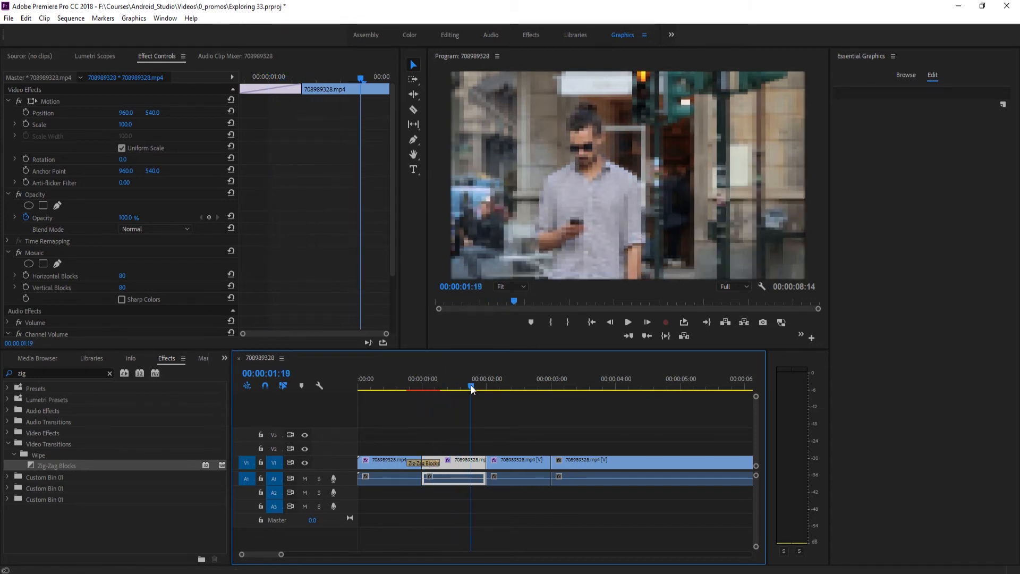
pyautogui.click(425, 387)
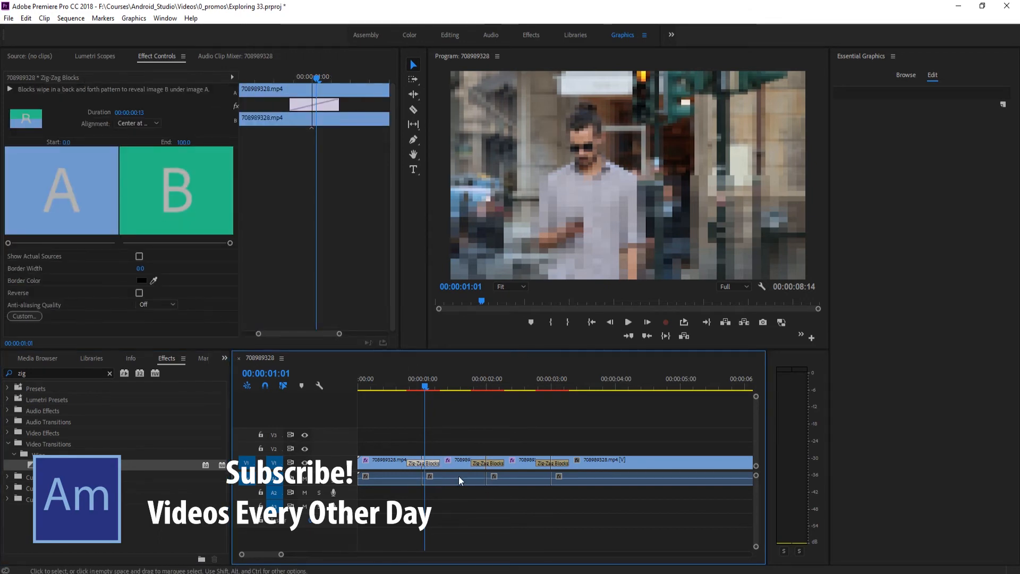
pyautogui.moveTo(133, 190)
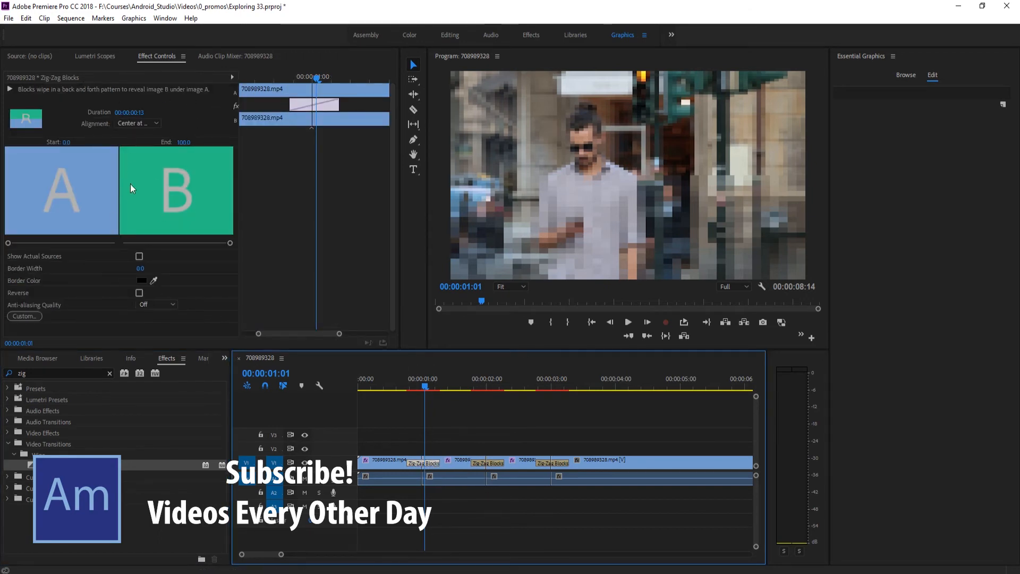
pyautogui.moveTo(215, 186)
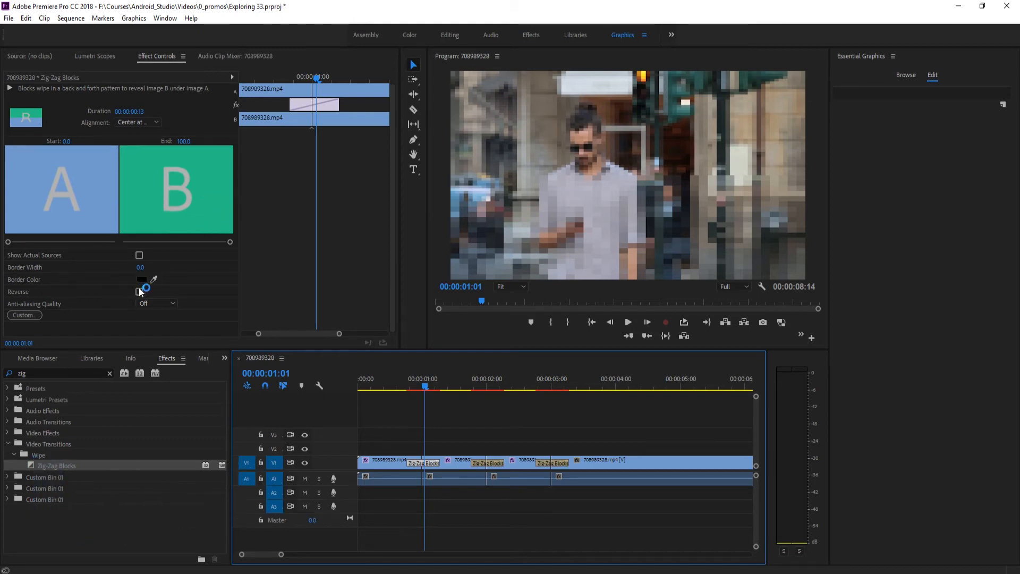
# - Give both Zig-Zag Blocks transitions a white border colour
pyautogui.click(142, 280)
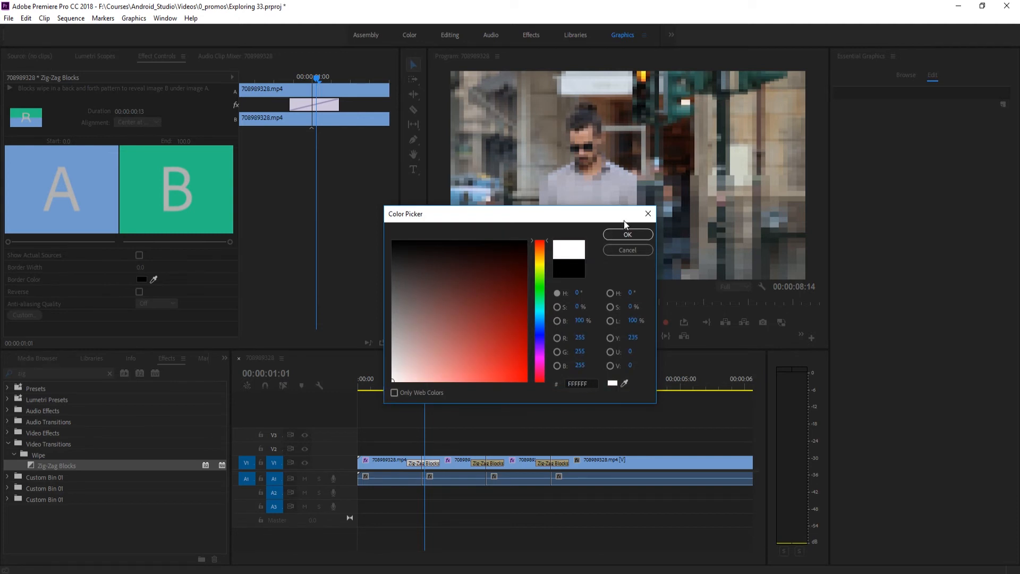
pyautogui.click(627, 234)
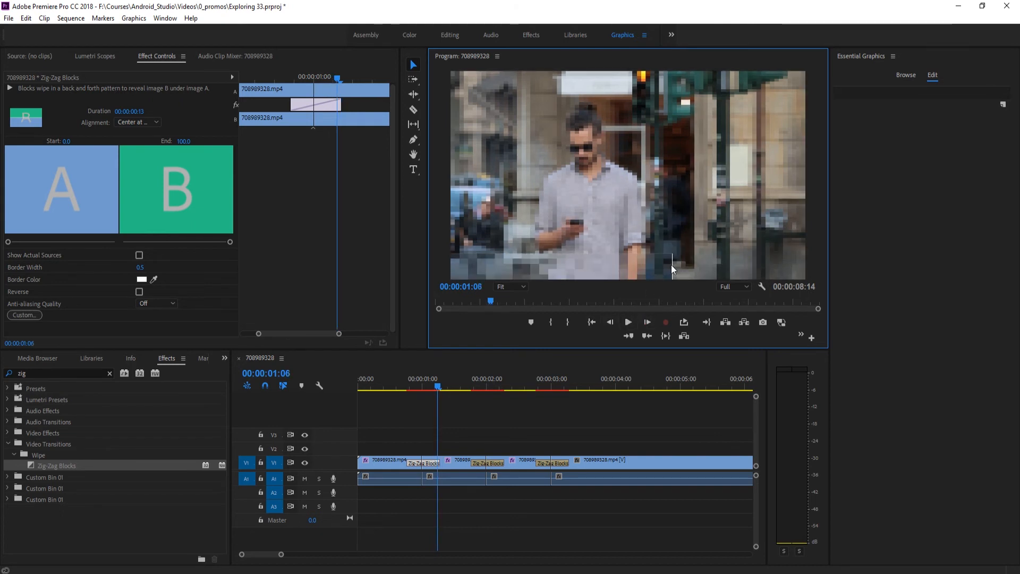
pyautogui.click(610, 323)
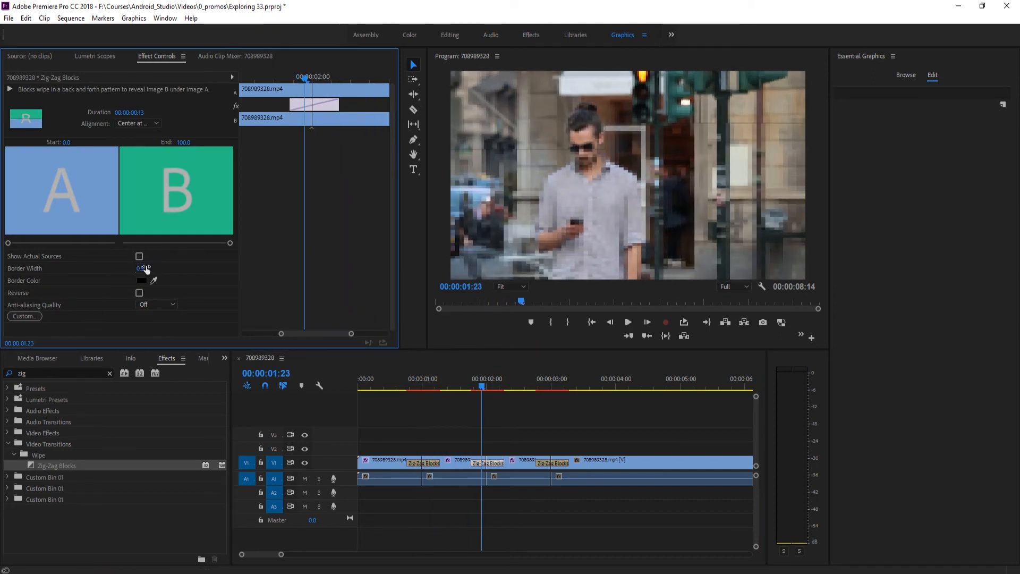
pyautogui.click(141, 281)
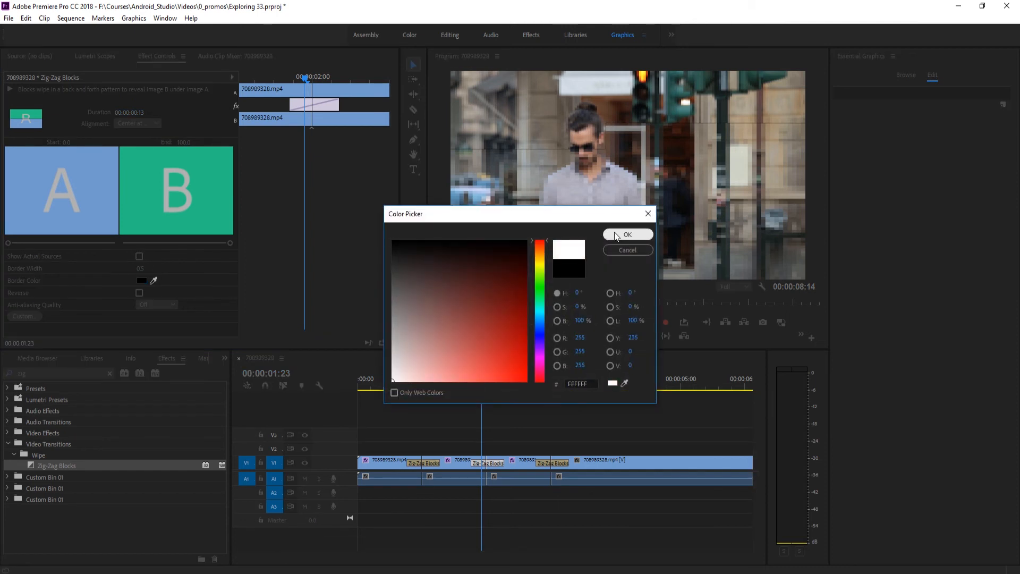
pyautogui.click(627, 234)
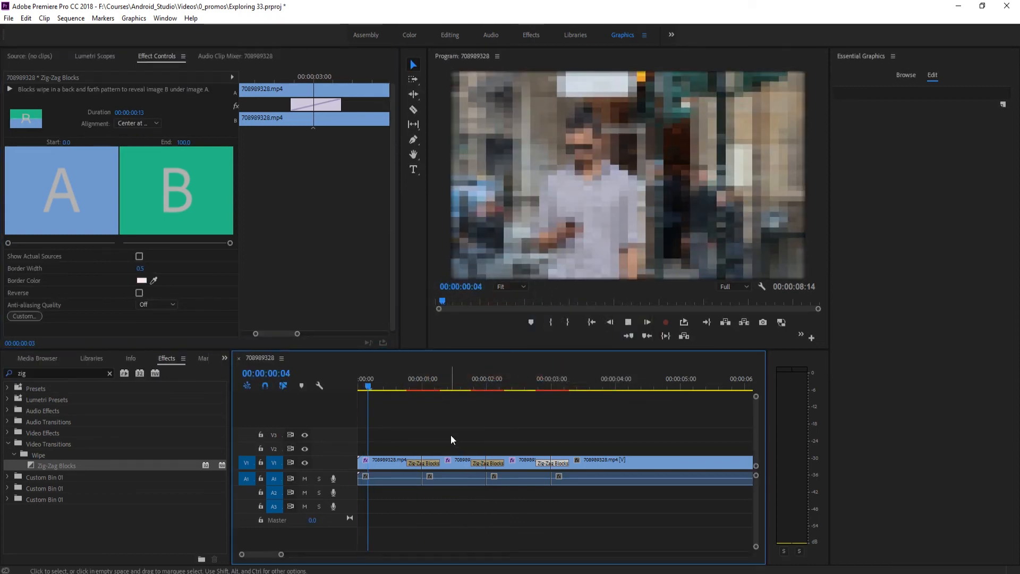
pyautogui.click(497, 386)
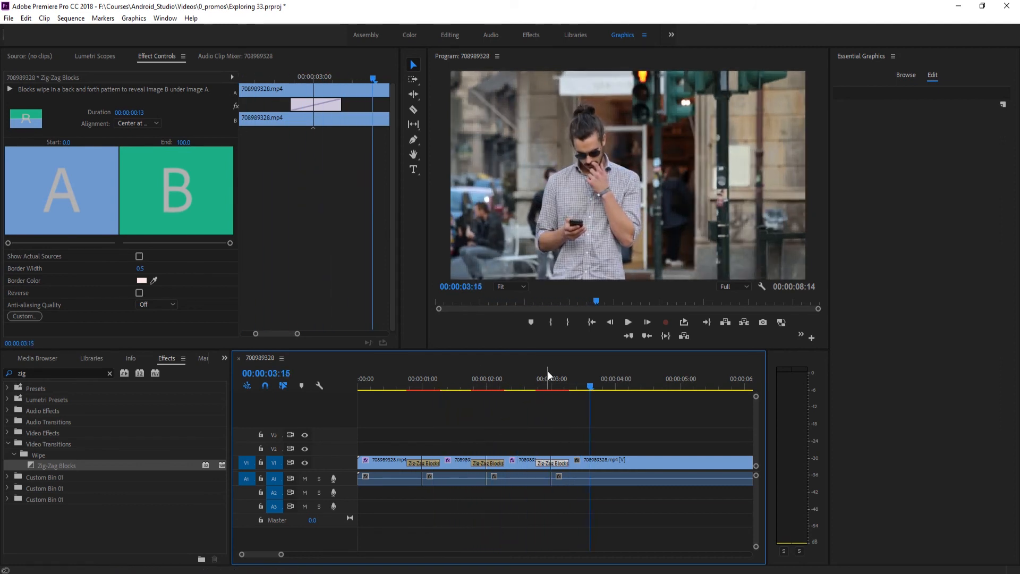
pyautogui.click(545, 387)
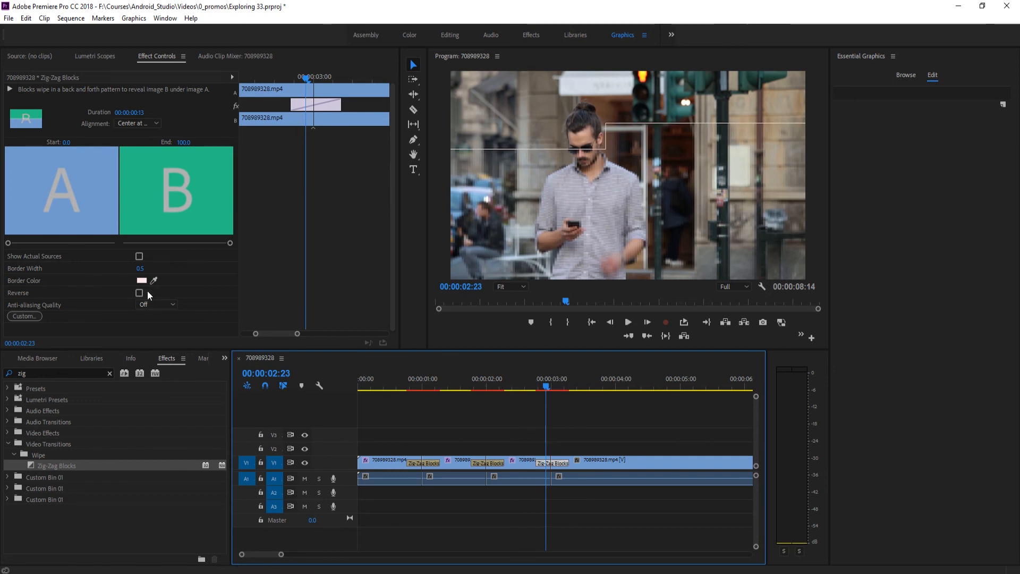
pyautogui.click(140, 268)
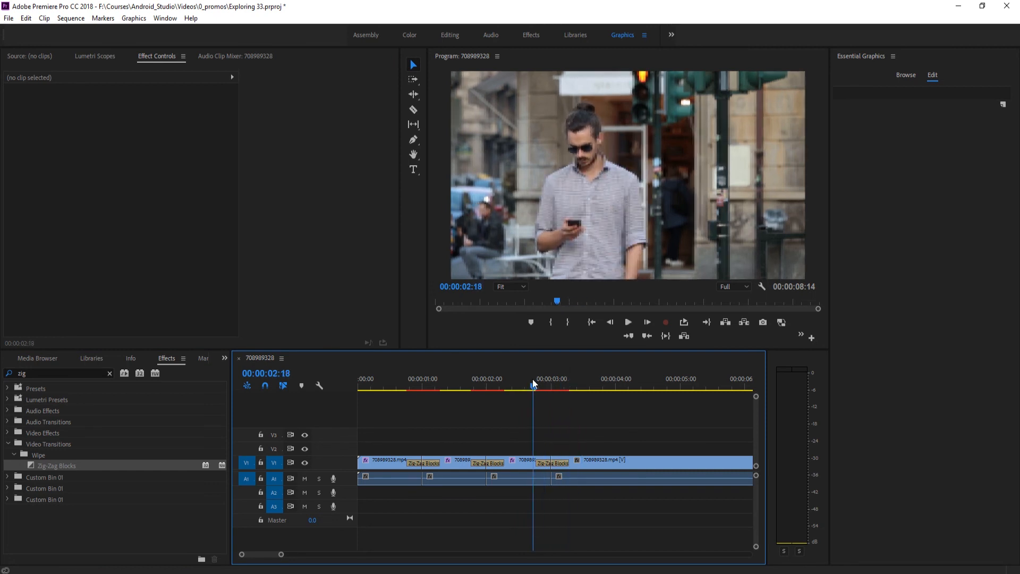
pyautogui.click(610, 390)
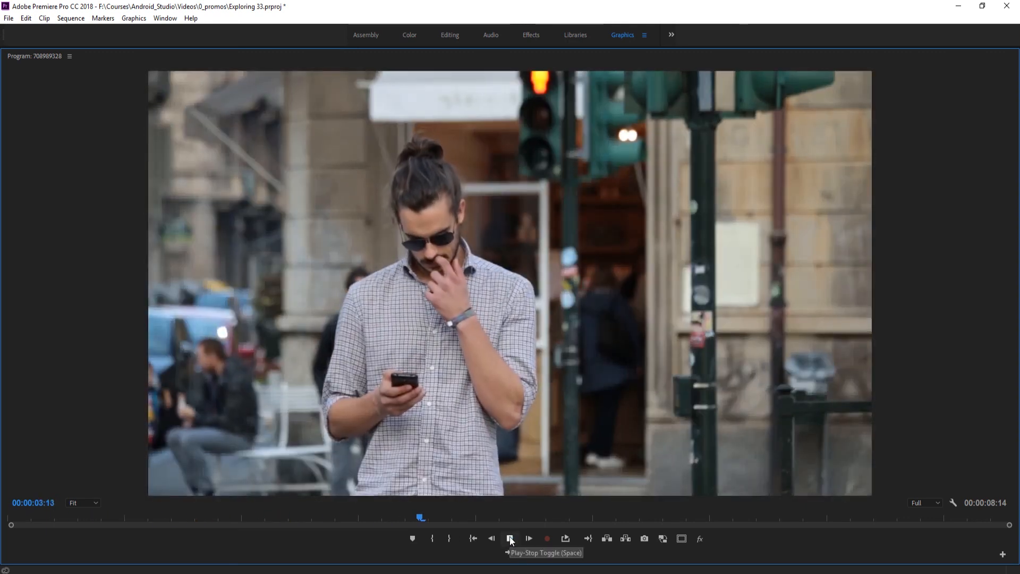
# - Play back the finished sequence in the maximized Program monitor
pyautogui.click(511, 538)
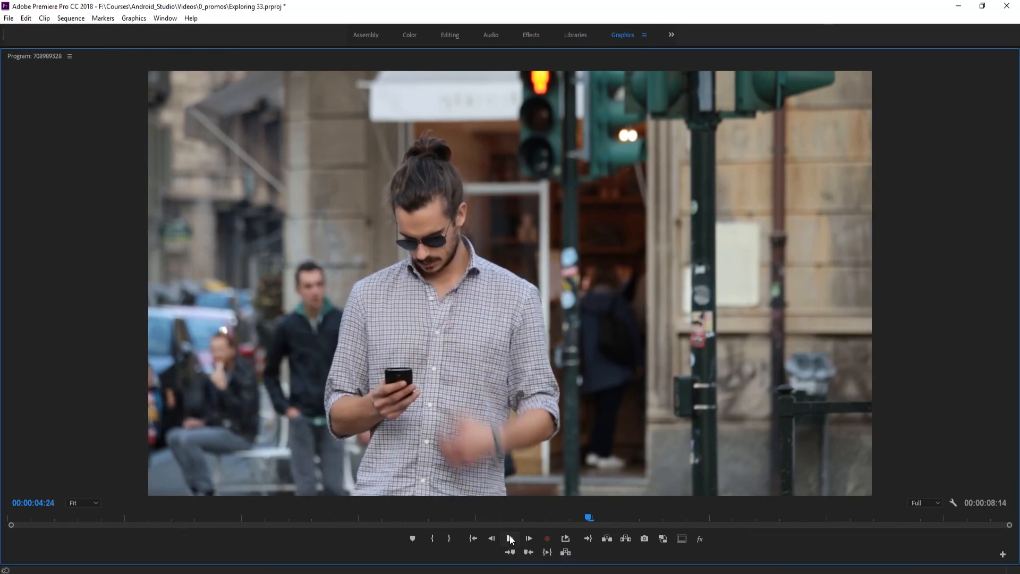